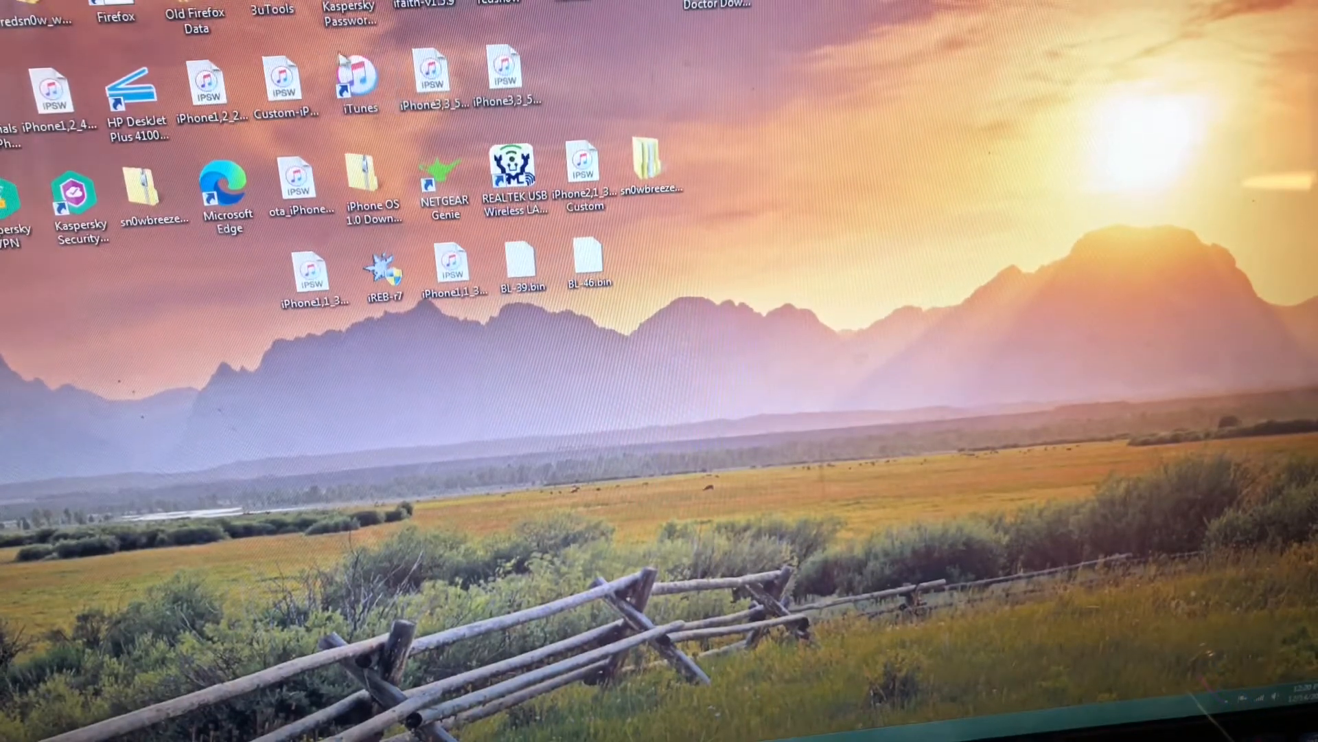
mouse_move(289, 26)
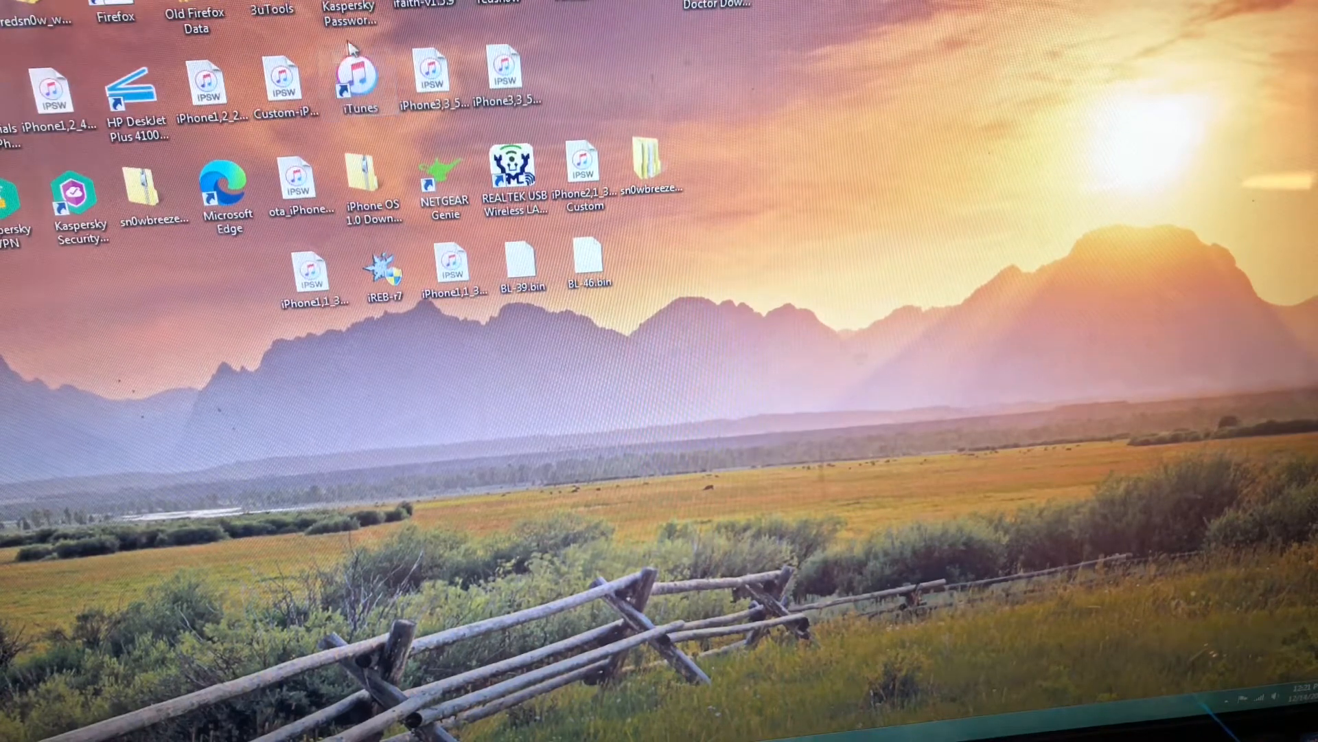
- Launch 3uTools from its desktop shortcut so it detects the connected iPhone 4s
click(359, 76)
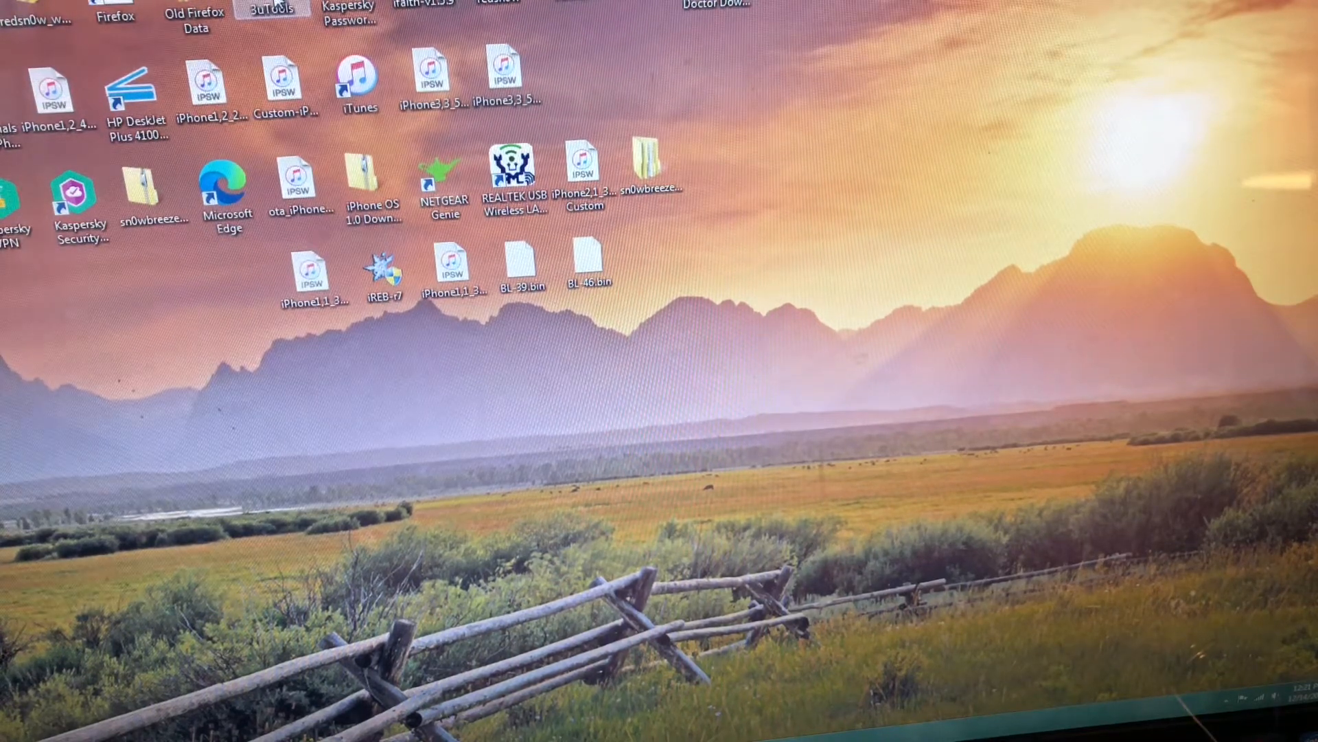
click(299, 179)
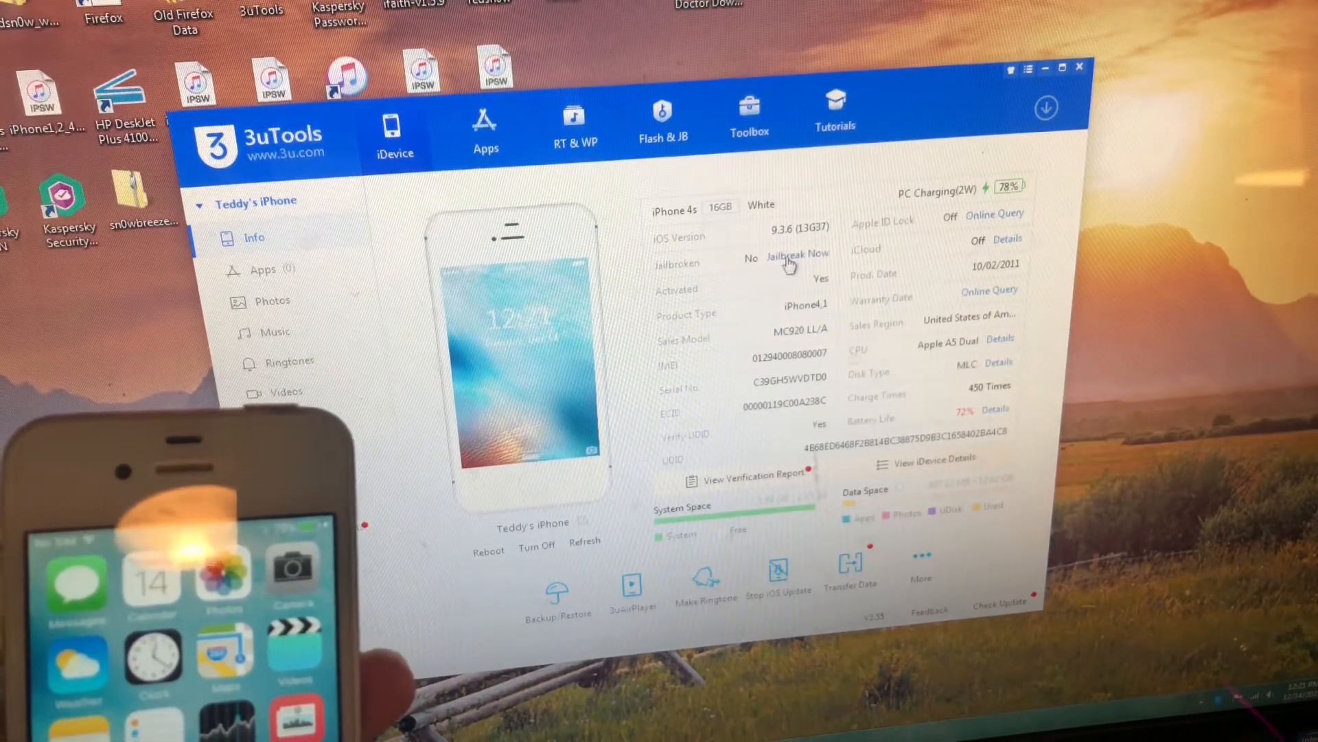
- Start the Jailbreak Now process for the iPhone 4s on iOS 9.3.6
click(797, 254)
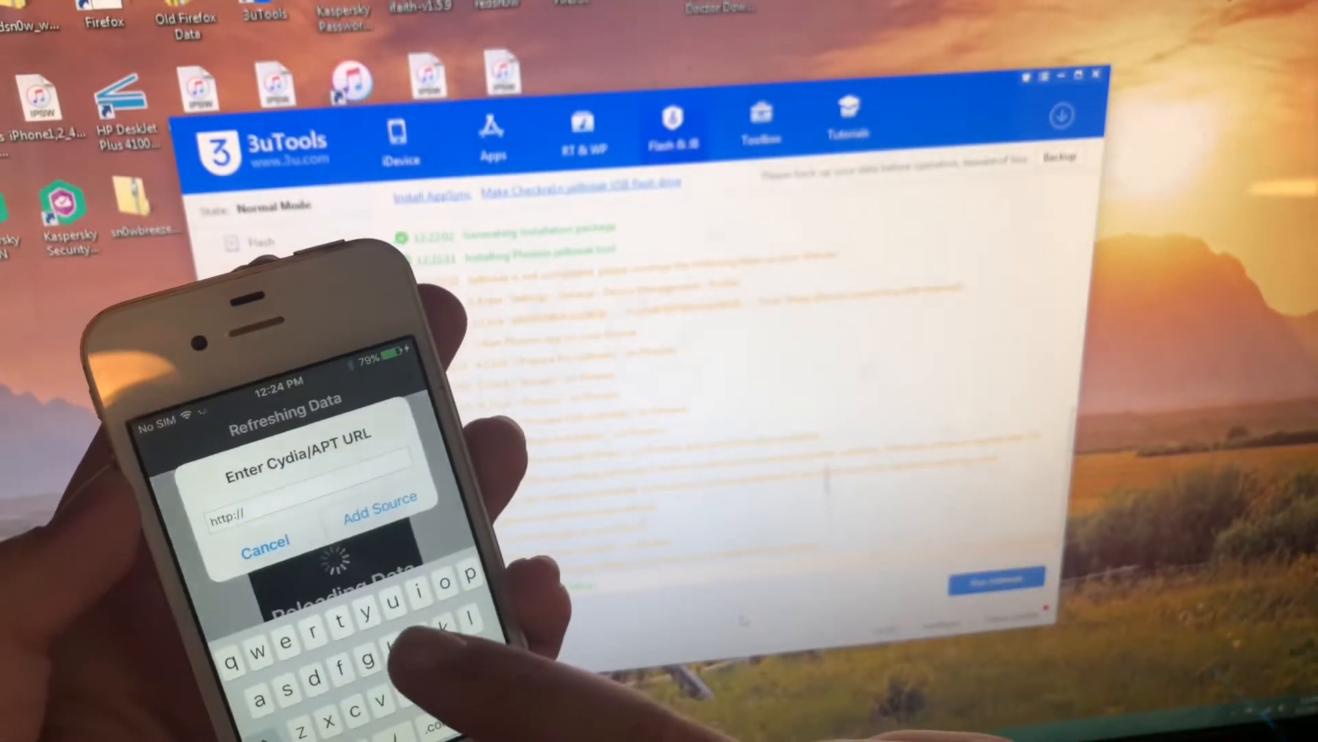
text(re)
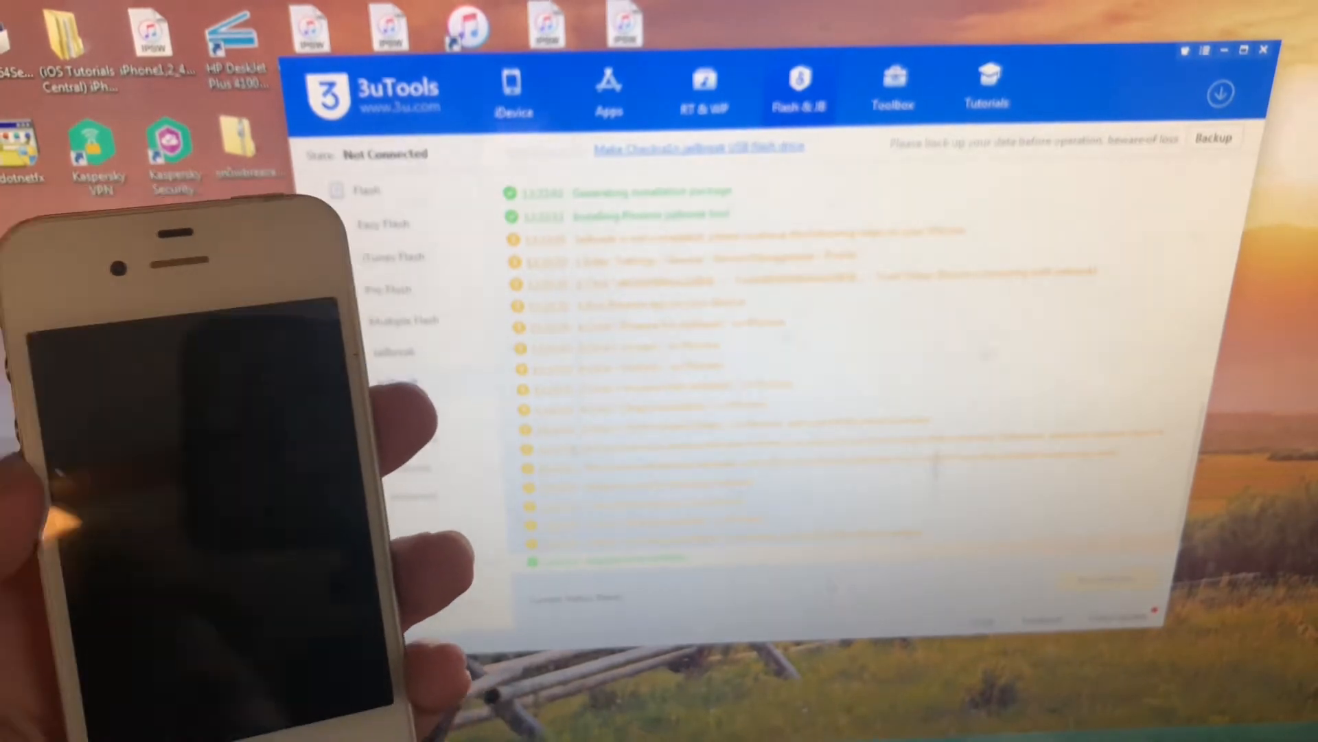
- Show the iDevice page confirming the iPhone 4s is connected in DFU mode
click(513, 90)
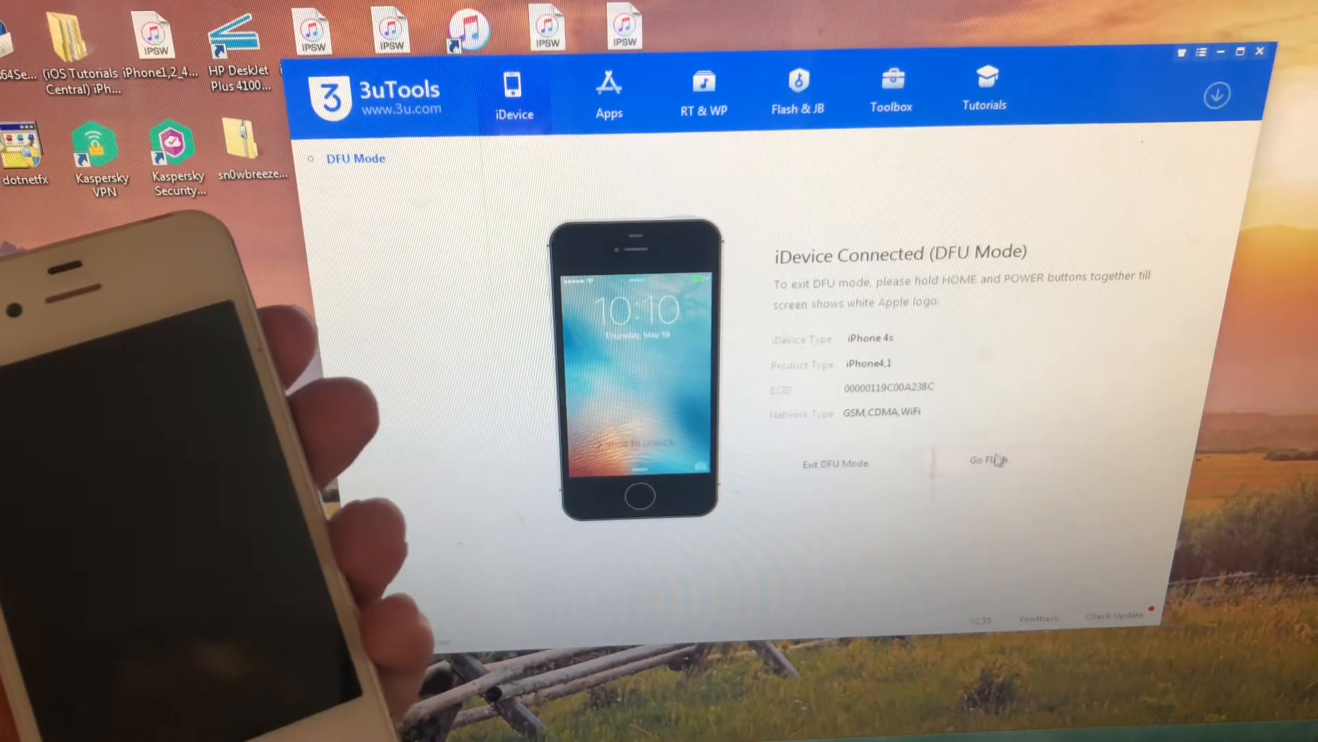
- Enter Pro Flash and import the ota_iPhone4.1.ipsw firmware file
click(988, 460)
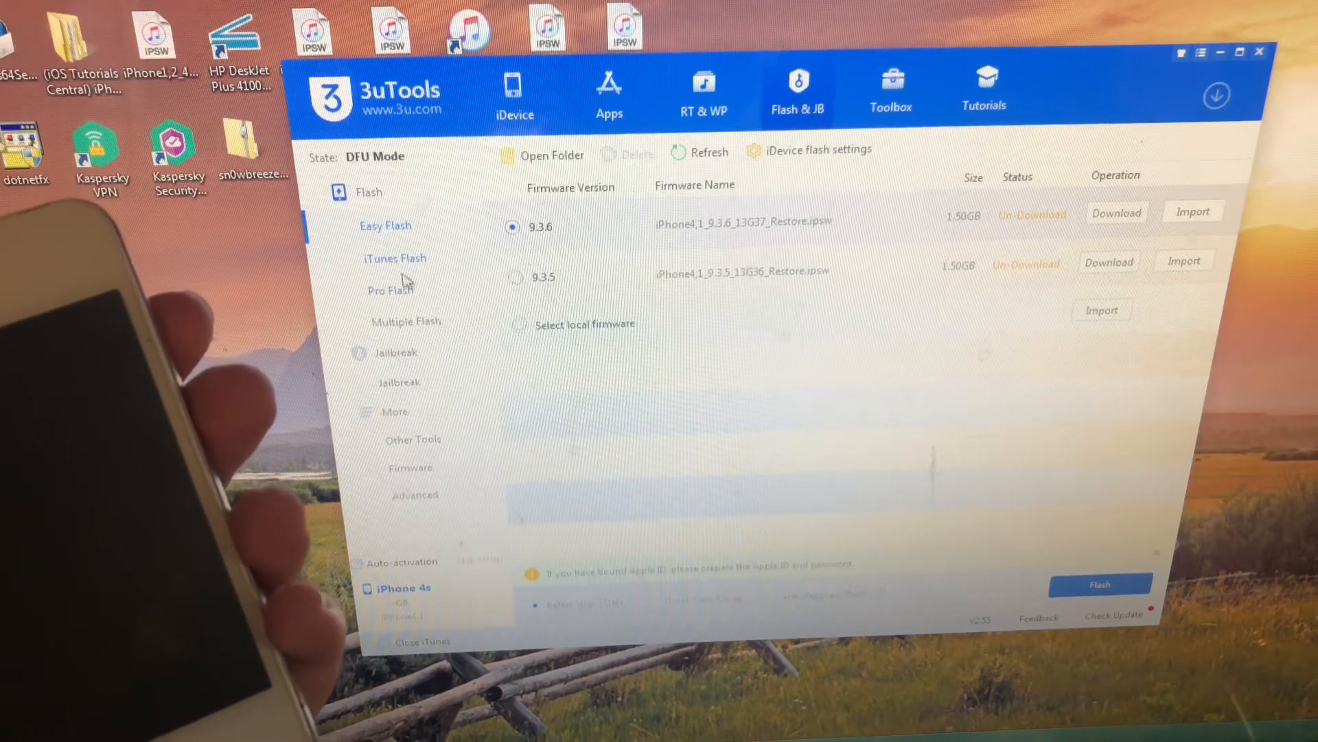
click(390, 289)
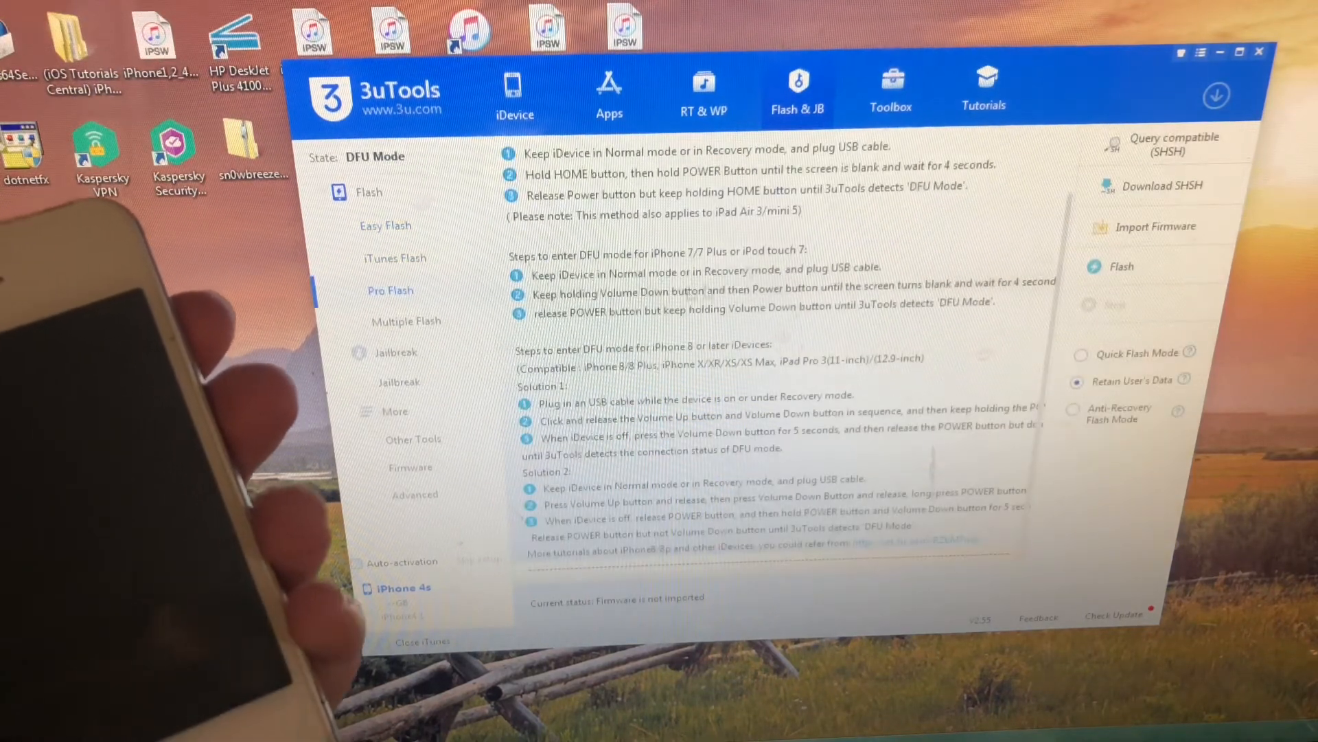
click(1161, 226)
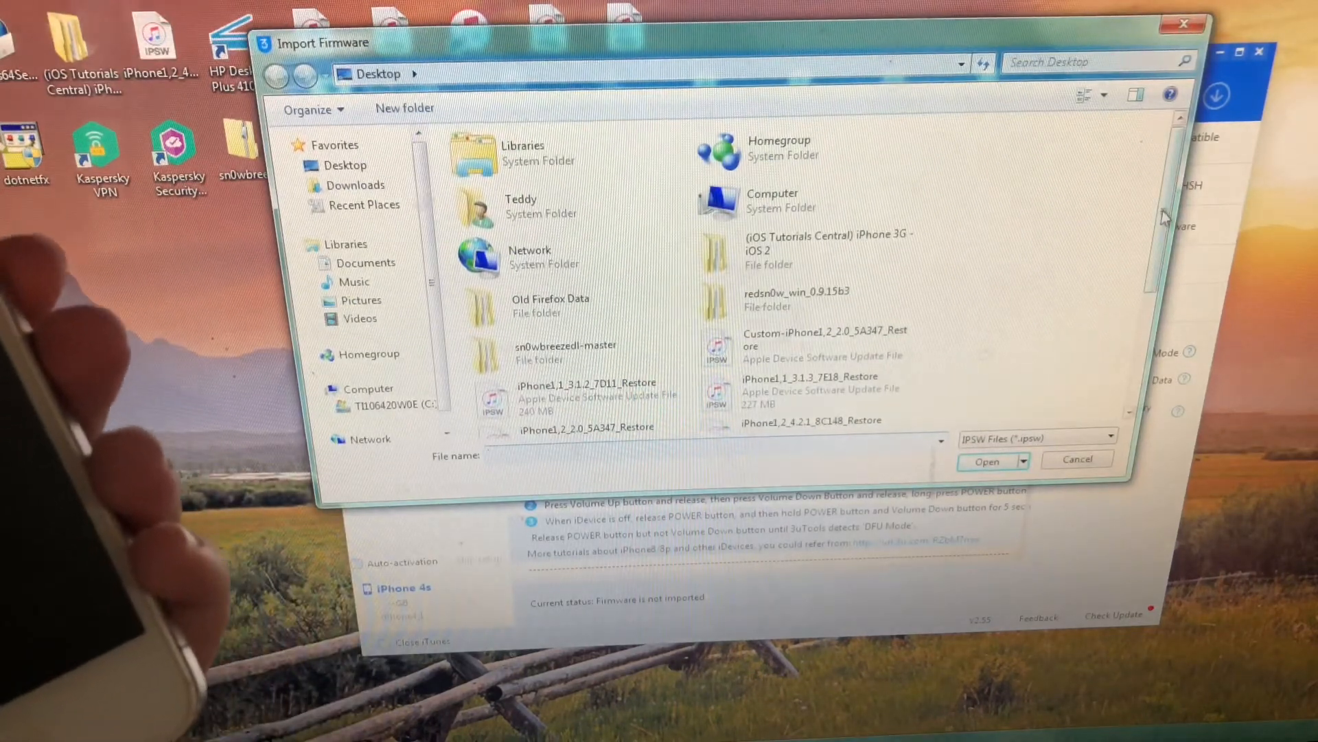
scroll(down, 3)
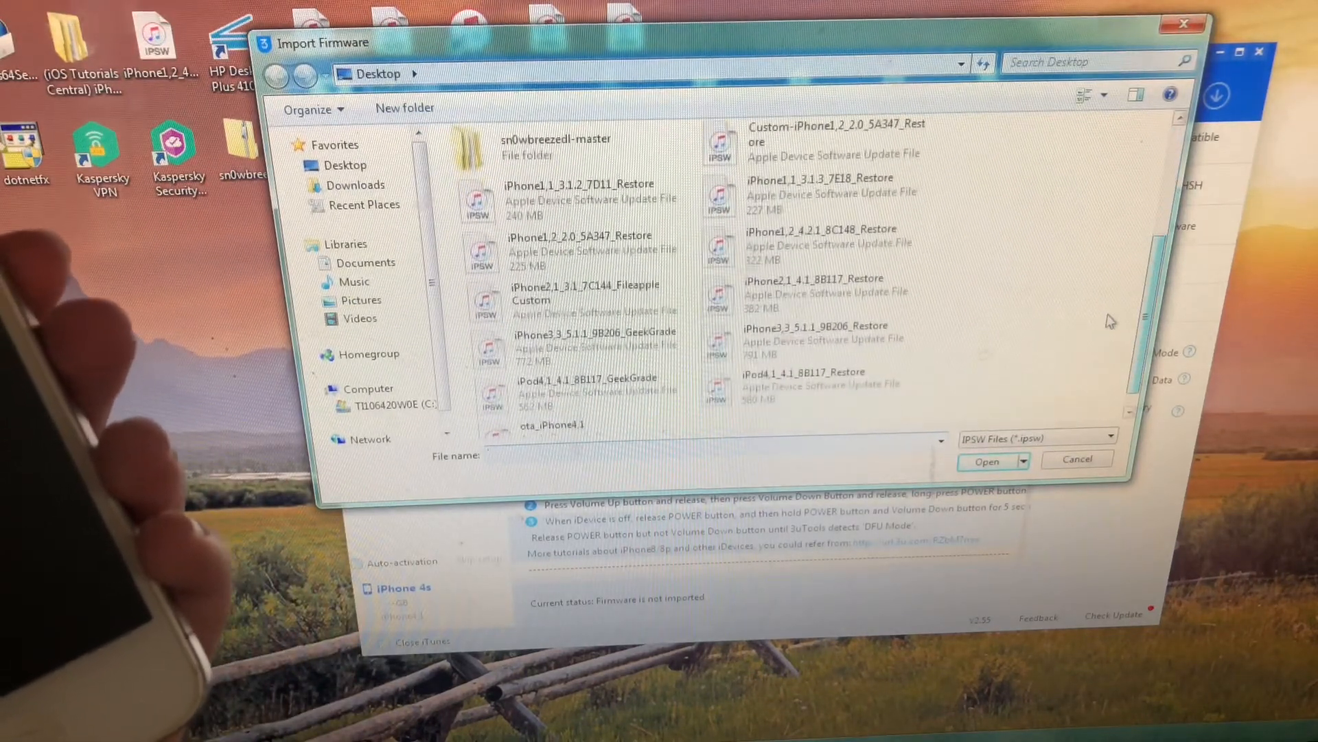
click(551, 408)
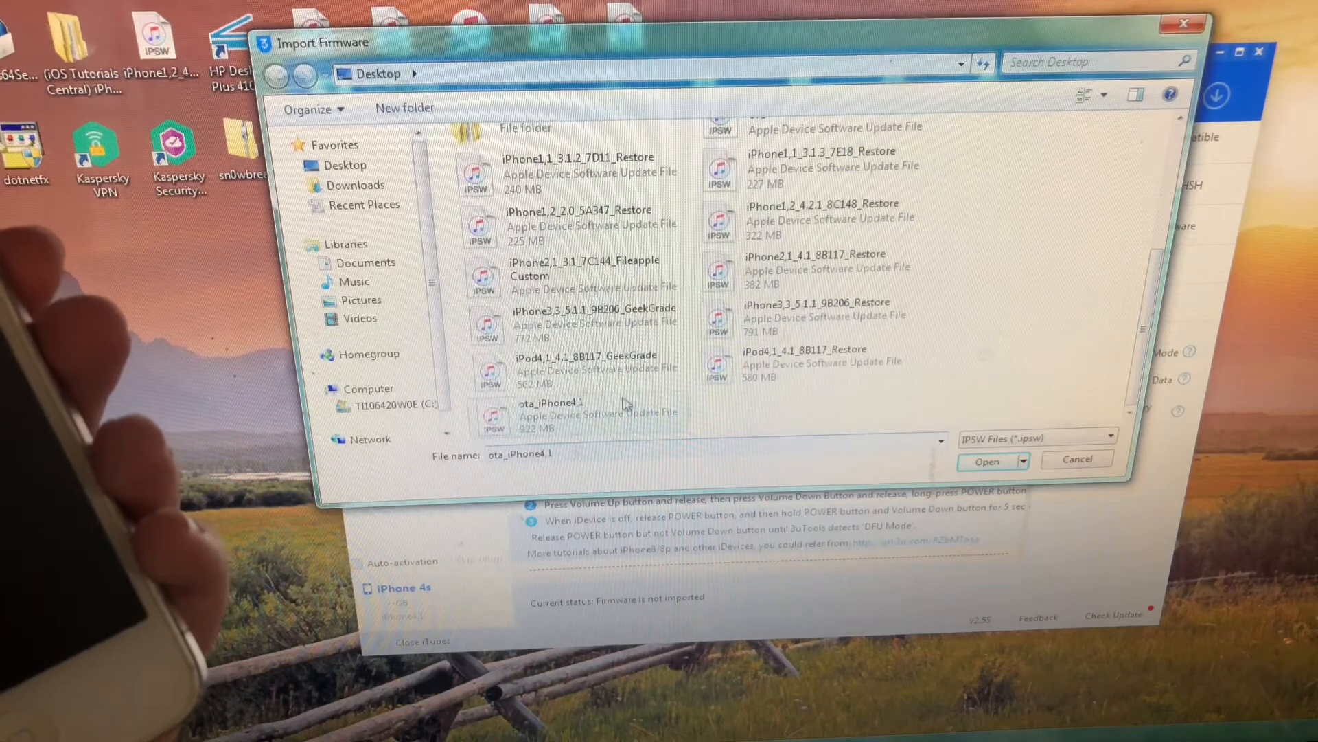
click(988, 460)
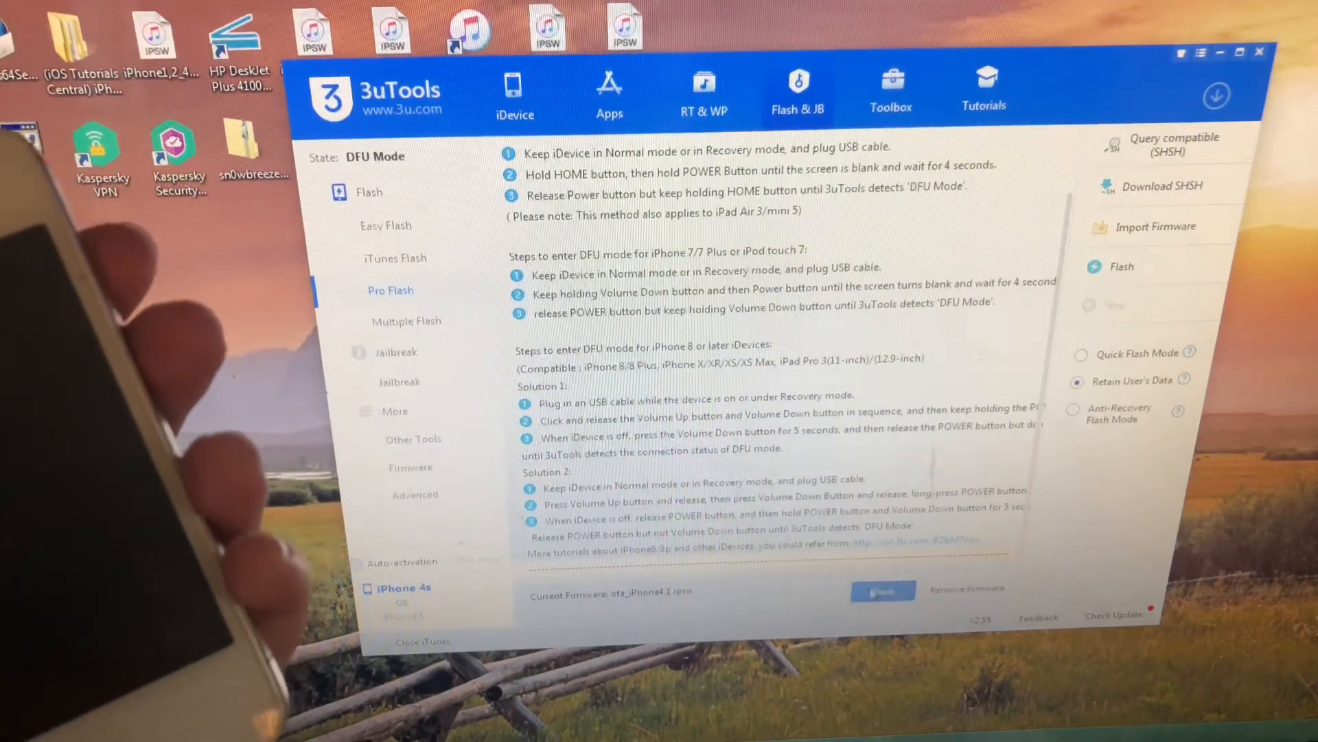
- Flash the iPhone 4s, confirming the data-loss and fake-DFU warnings; the flash fails
click(884, 591)
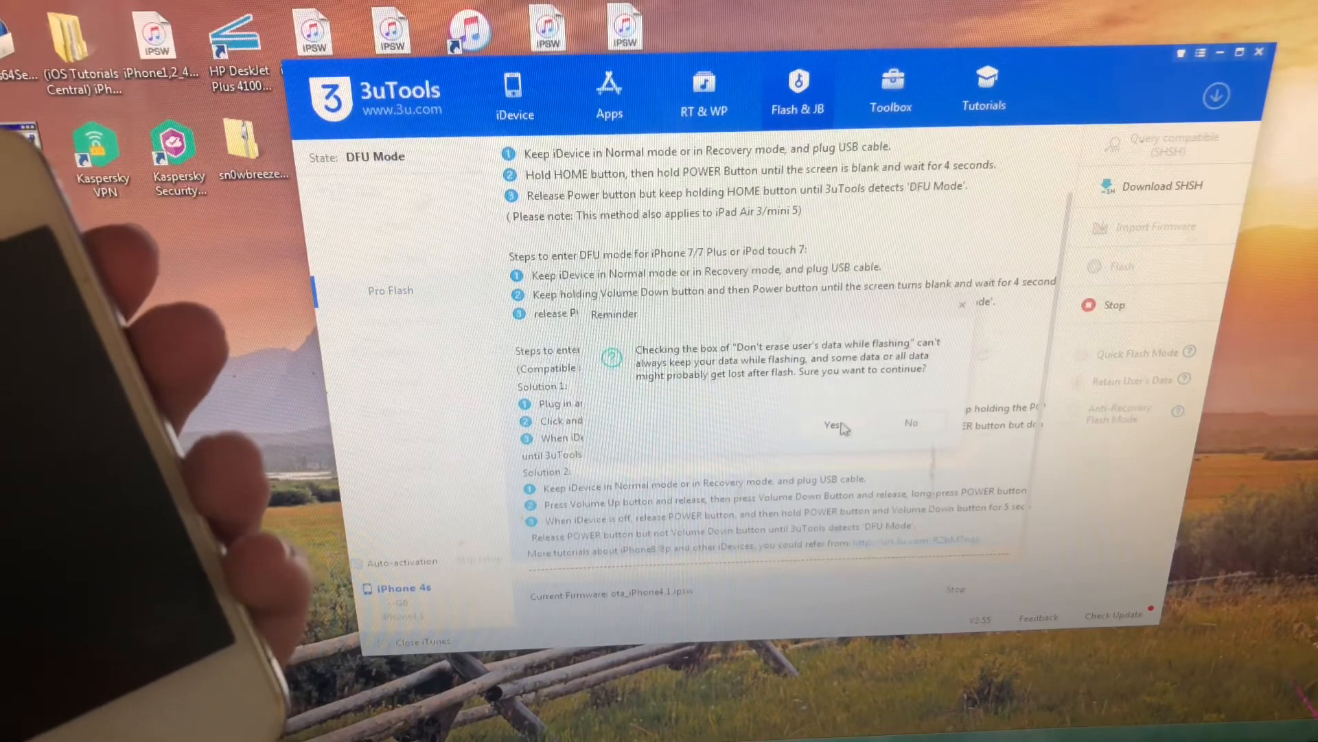
click(833, 423)
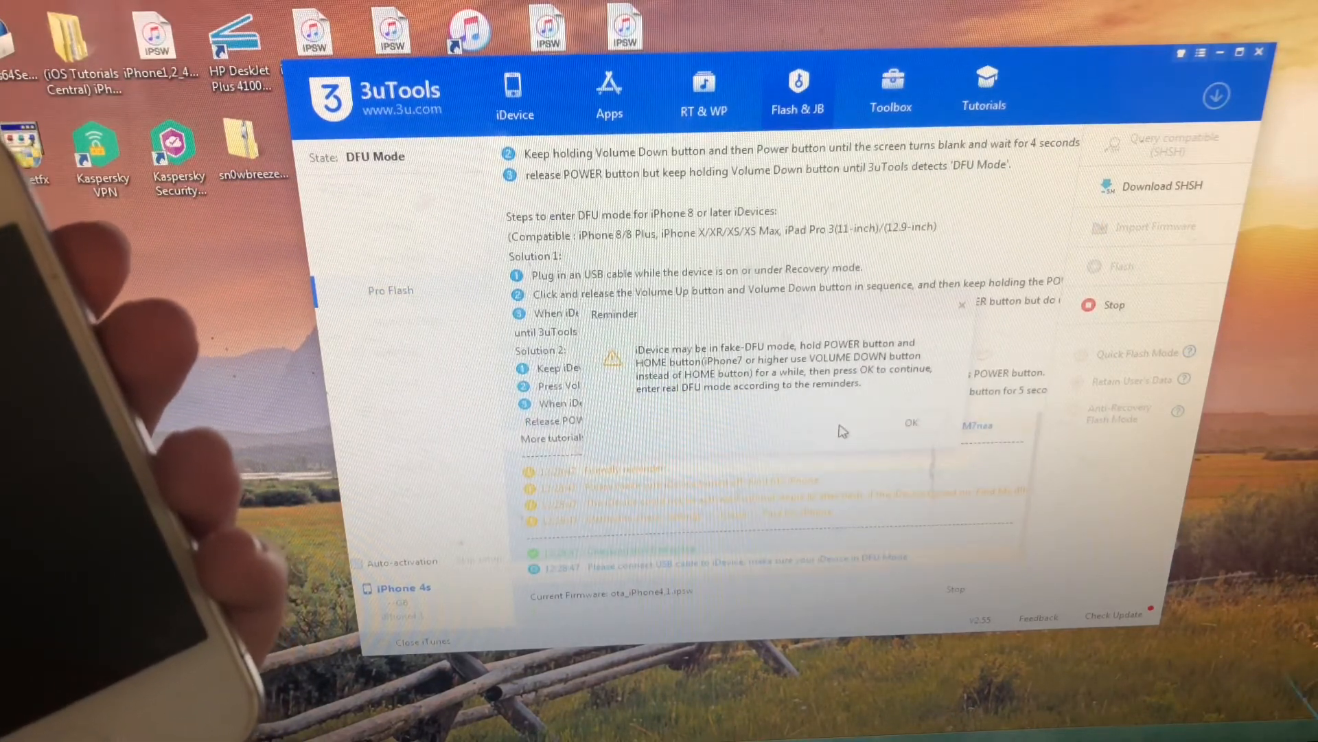
click(911, 423)
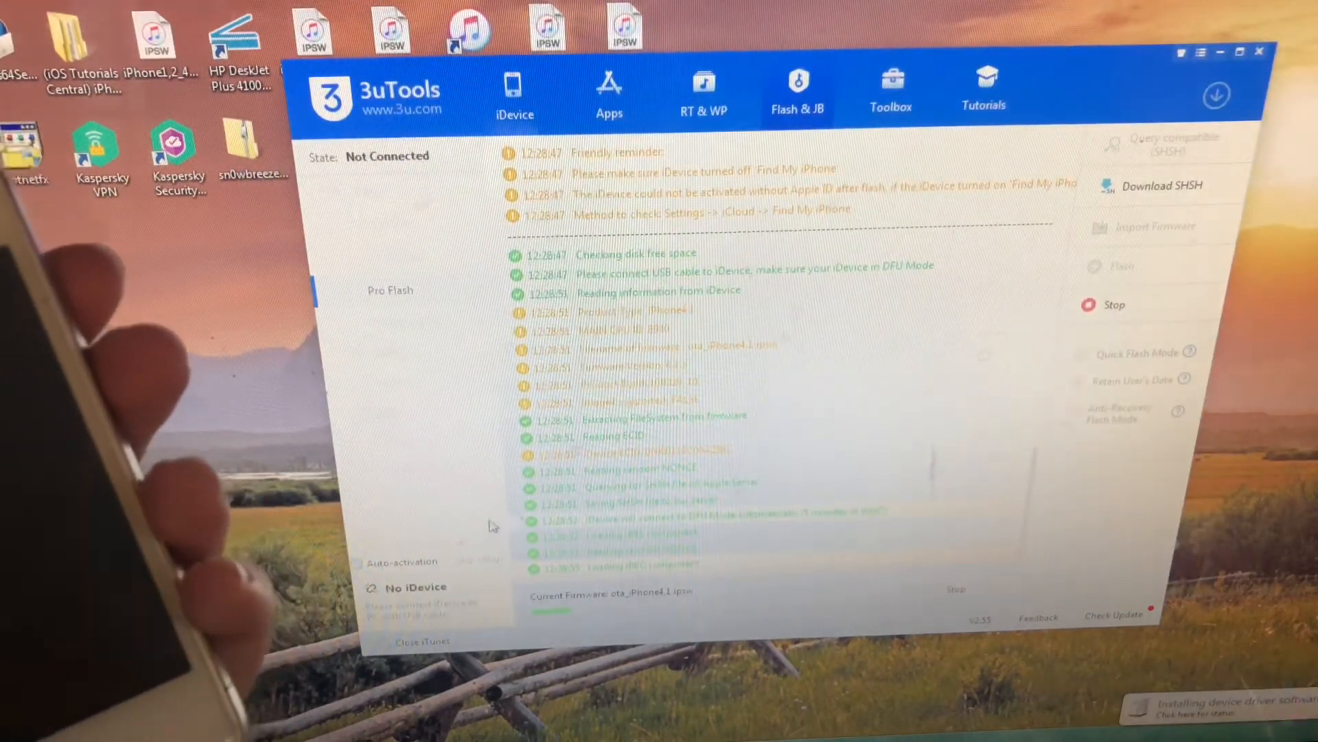
mouse_move(486, 460)
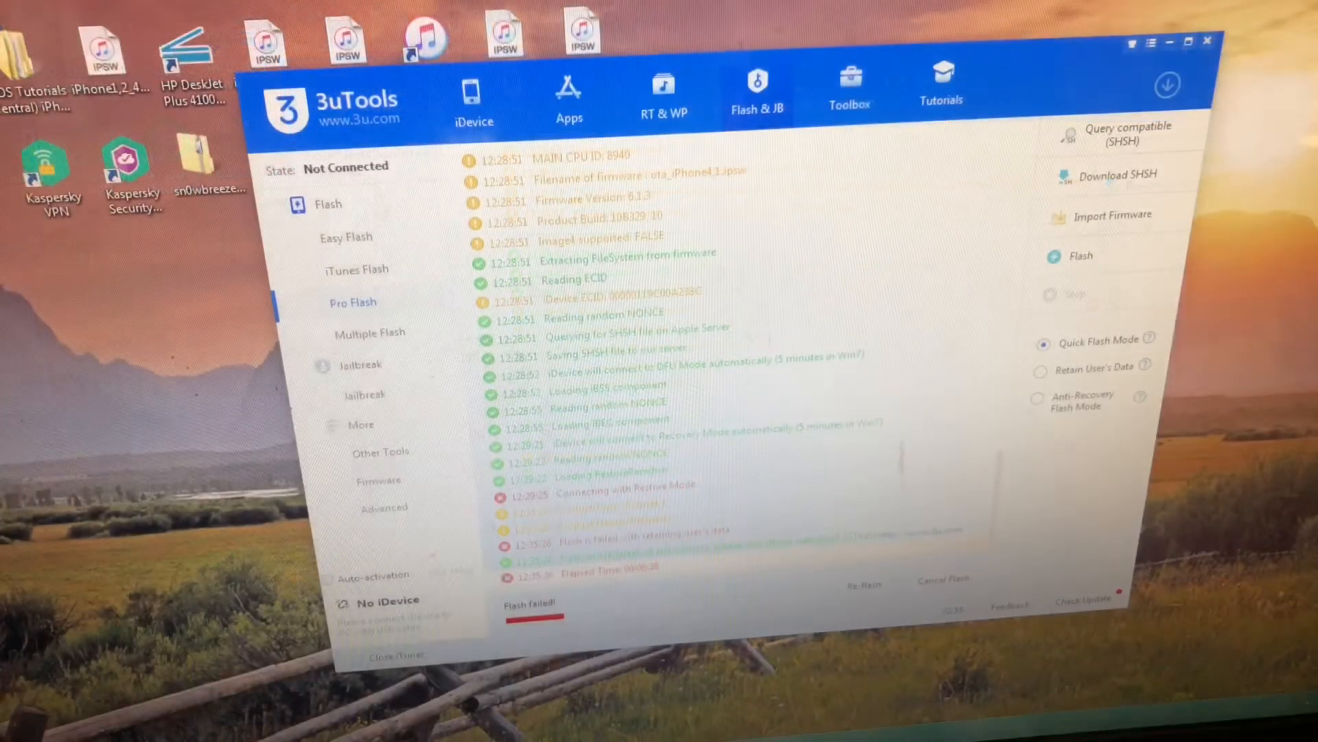
click(1043, 395)
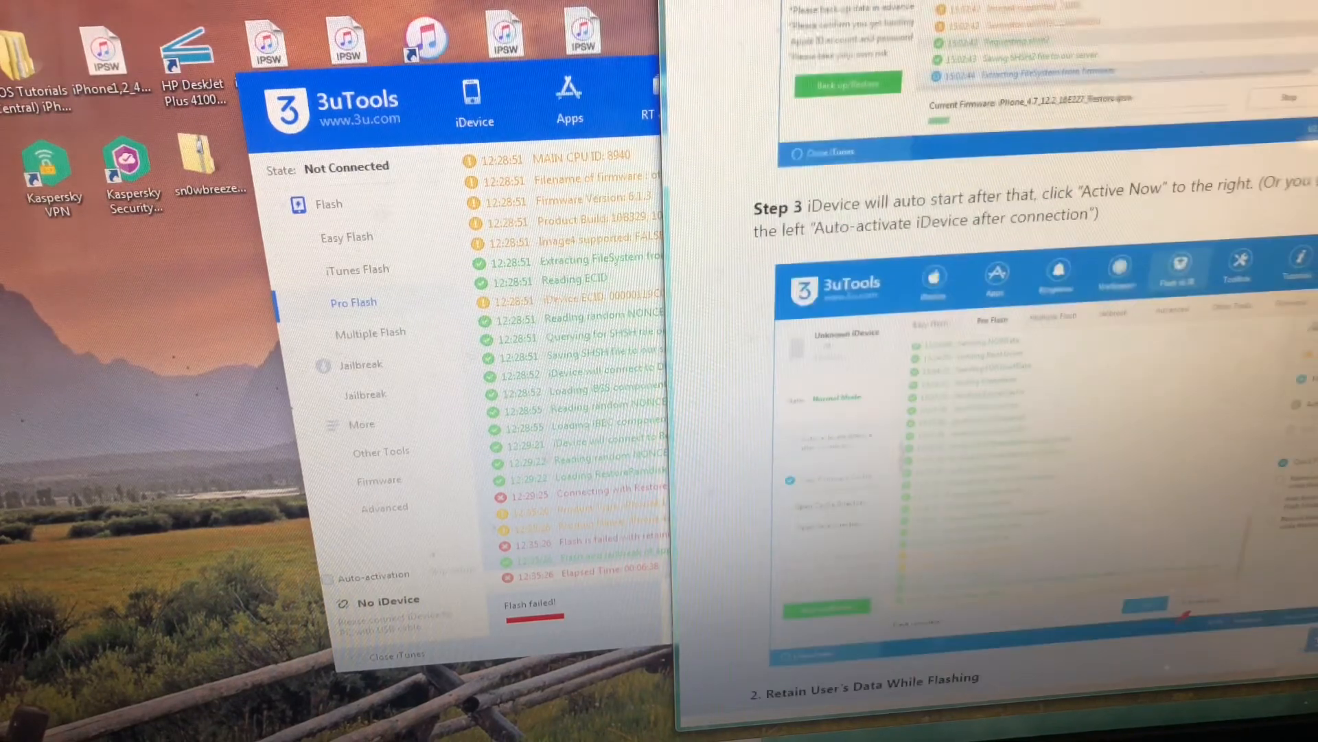
- Scroll the Pro Flash tutorial down to the Anti-Recovery Flash Mode section
scroll(down, 3)
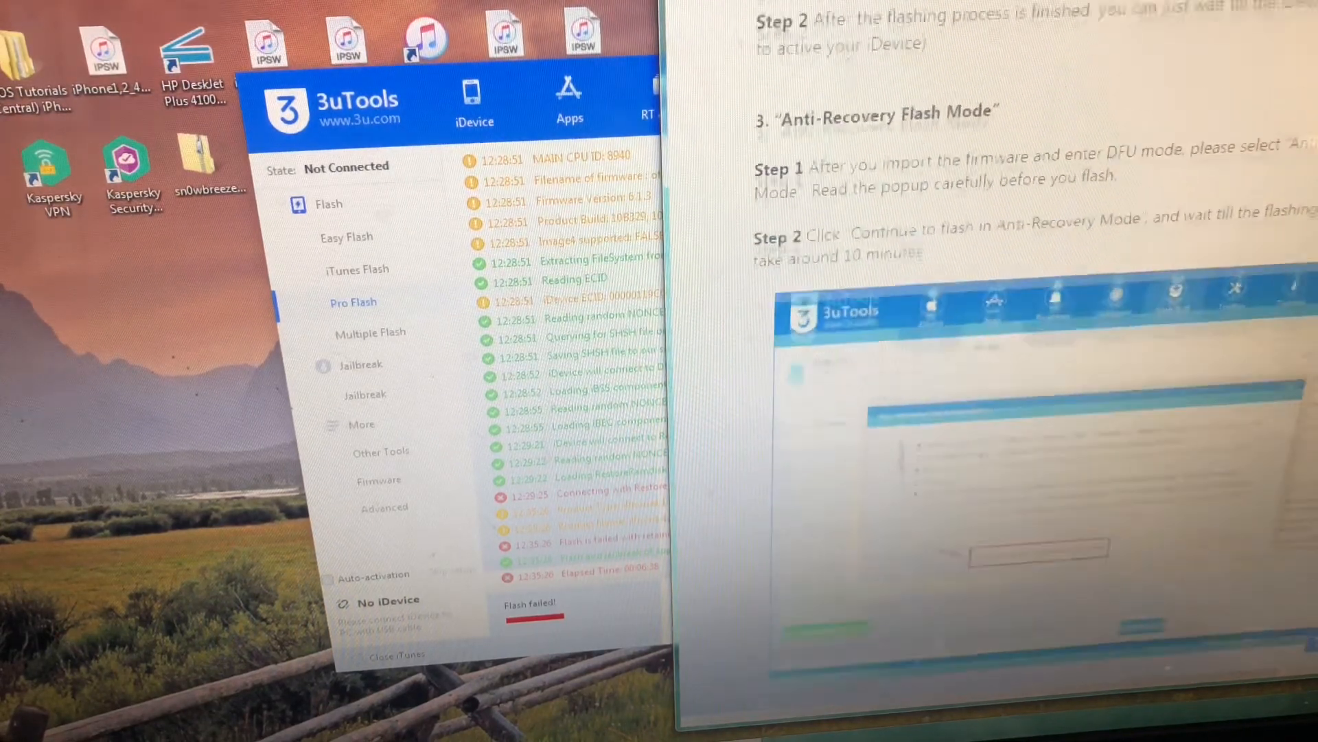
scroll(down, 3)
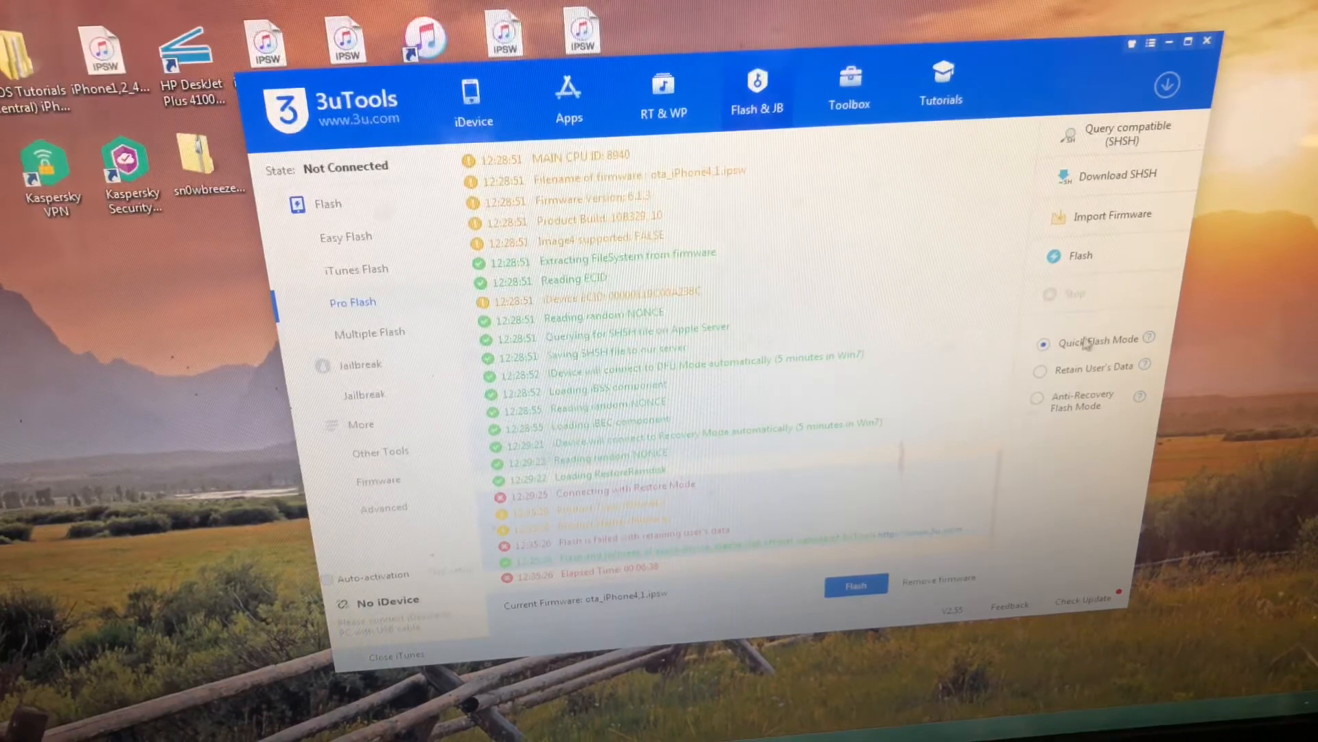
mouse_move(1141, 338)
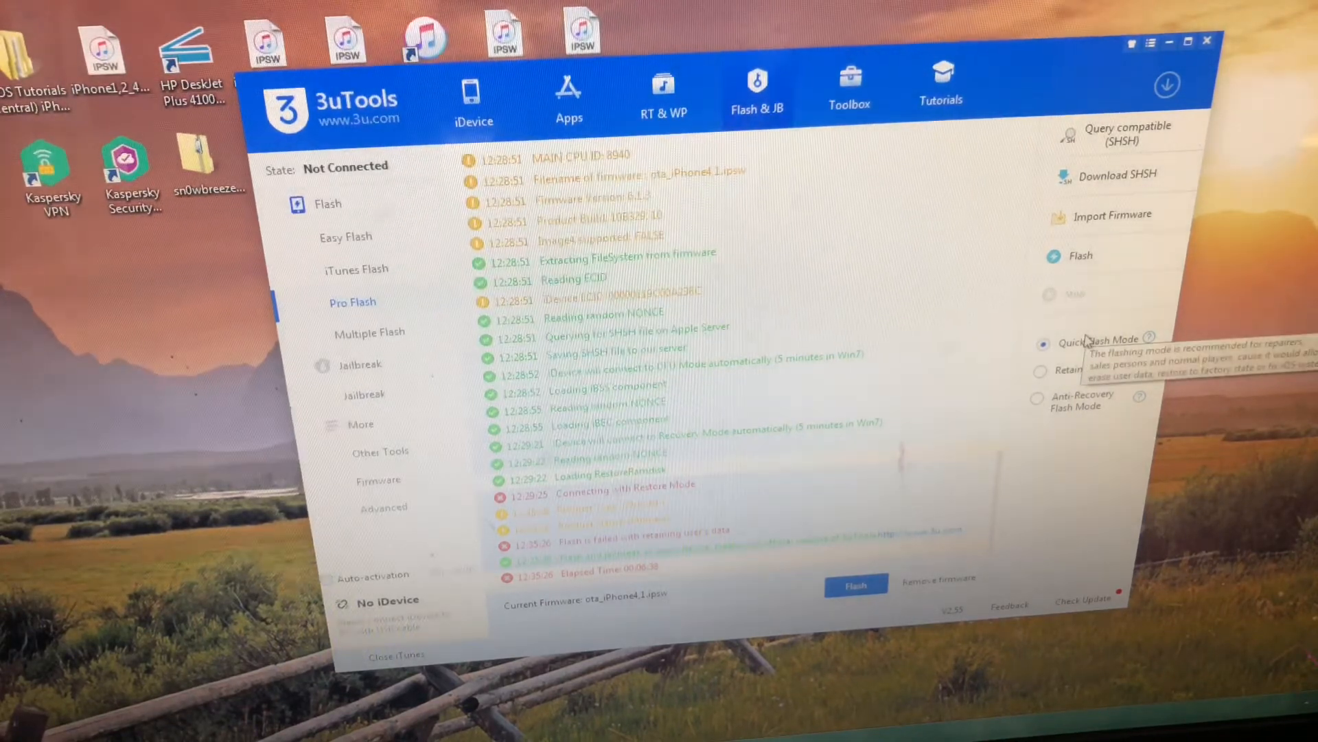
mouse_move(1219, 267)
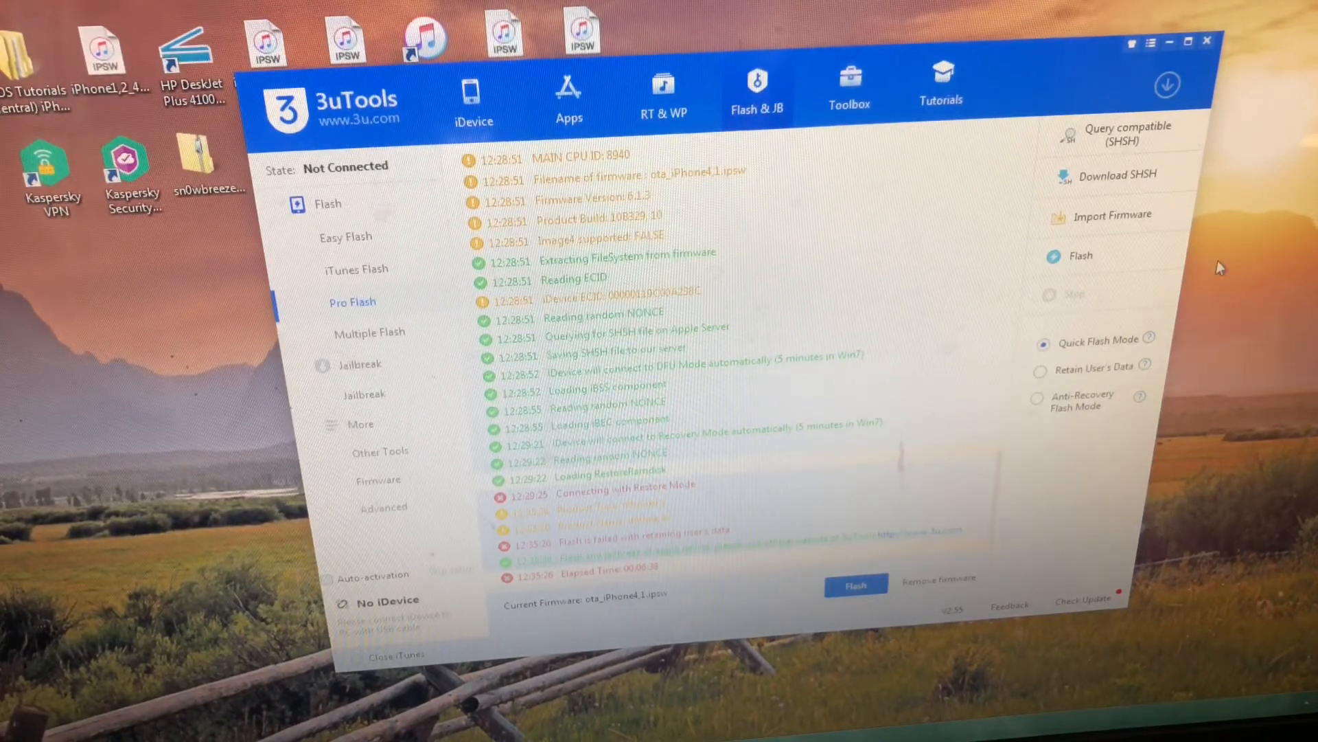